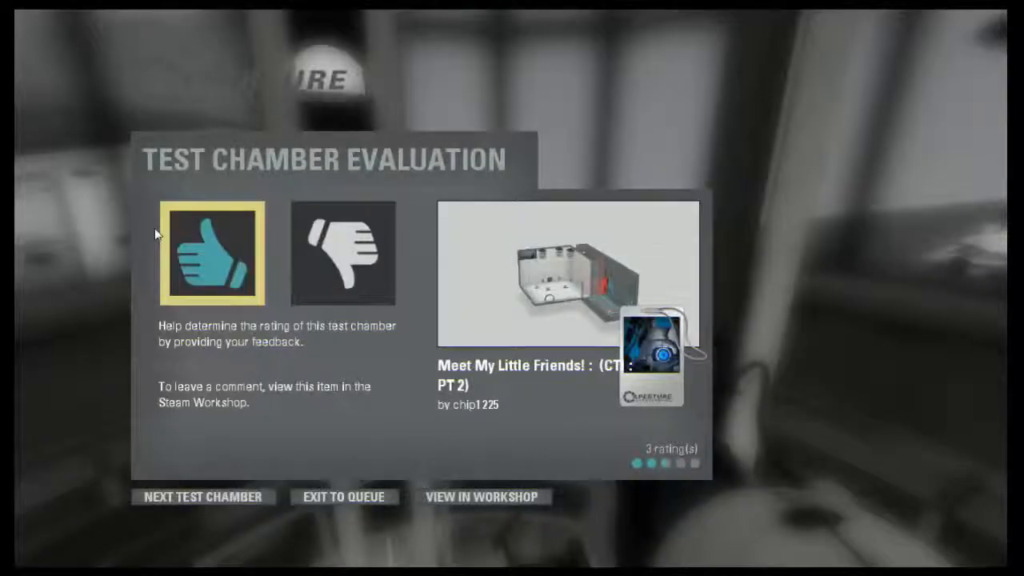
# Rate Meet My Little Friends! thumbs up and continue to the next chamber, Speed Run (CTI : PT 3).
pyautogui.click(202, 496)
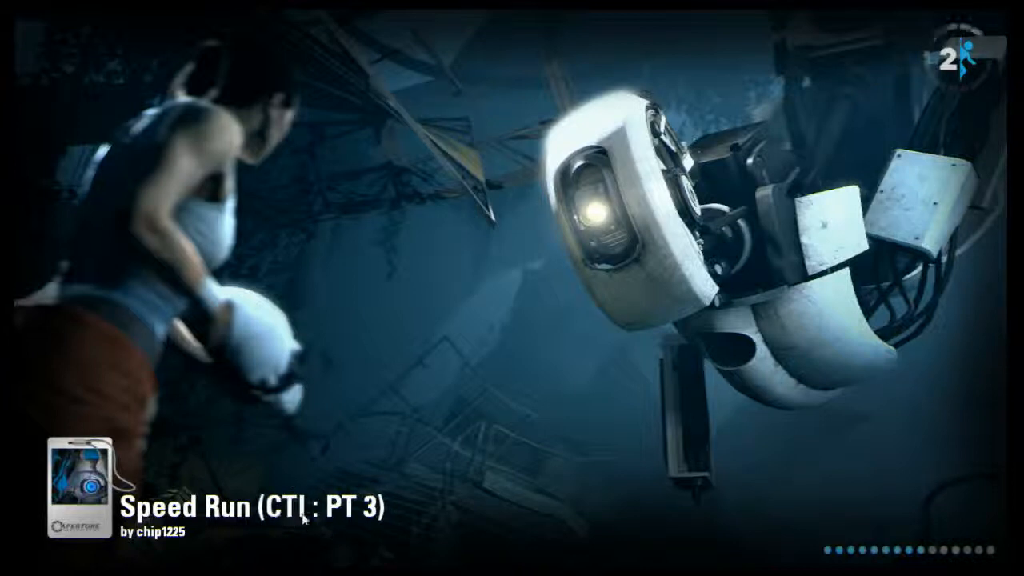
pyautogui.moveTo(227, 477)
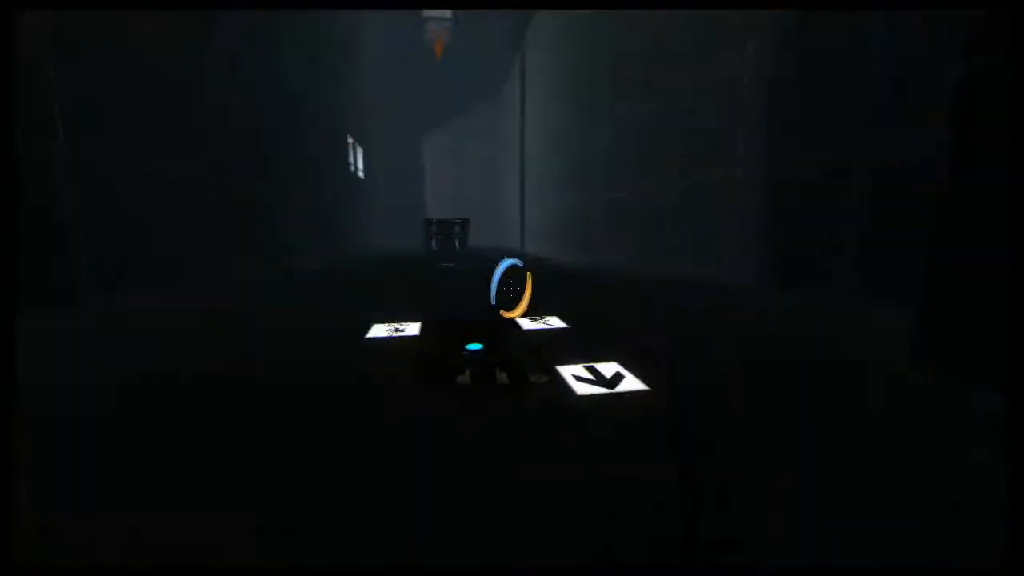
pyautogui.moveTo(512, 288)
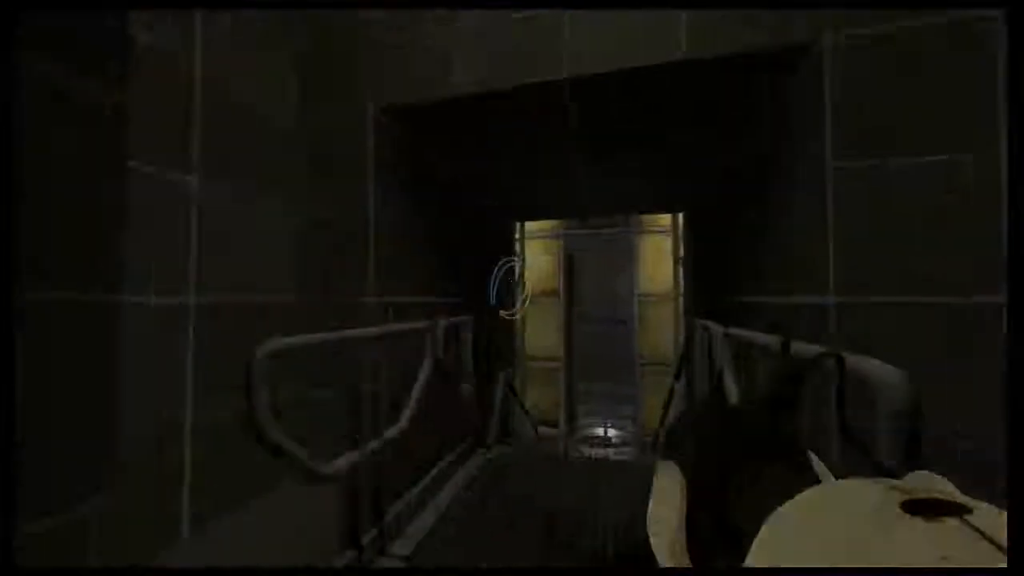
pyautogui.moveTo(392, 312)
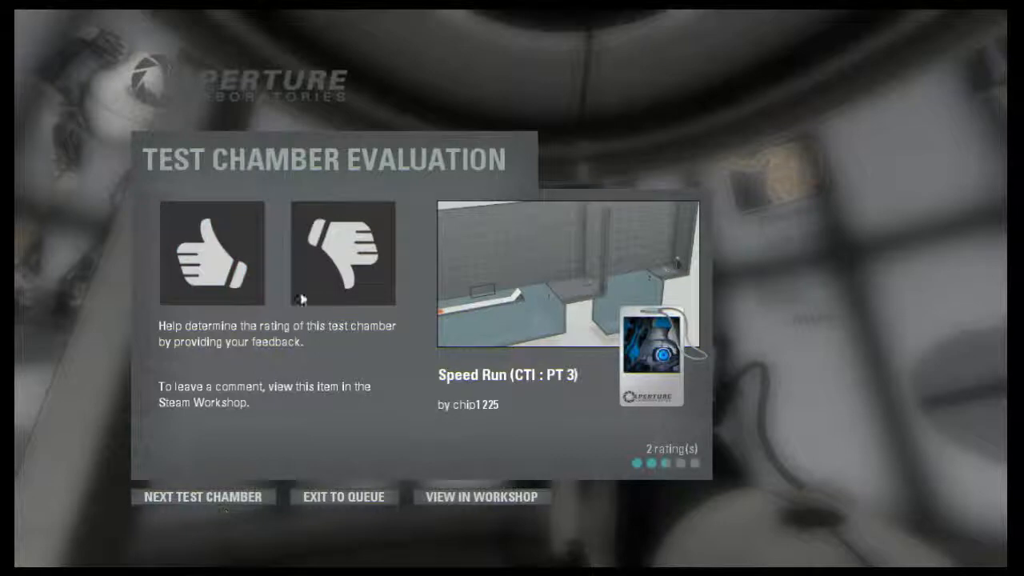
pyautogui.click(202, 496)
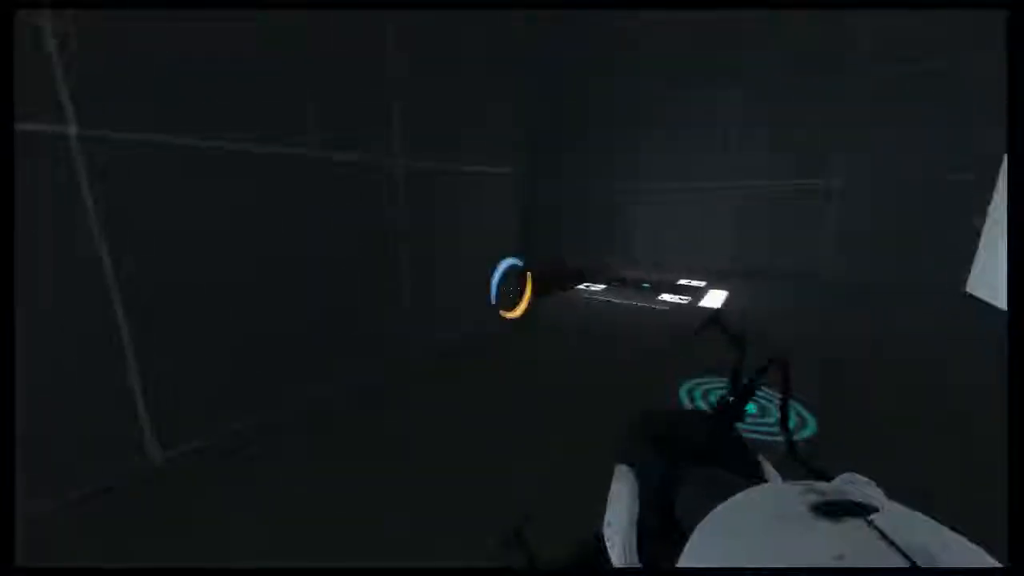
pyautogui.moveTo(512, 288)
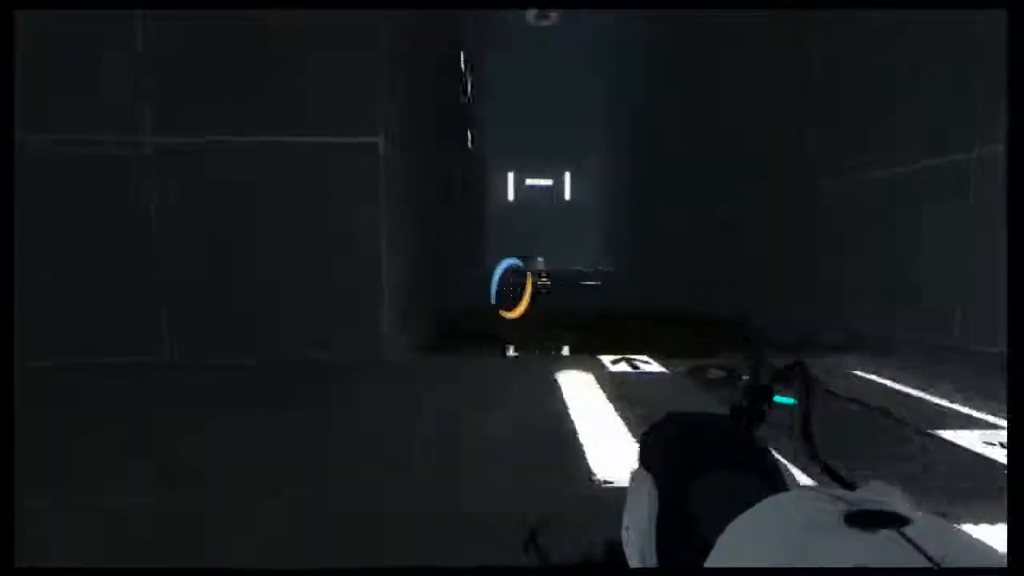
pyautogui.moveTo(512, 288)
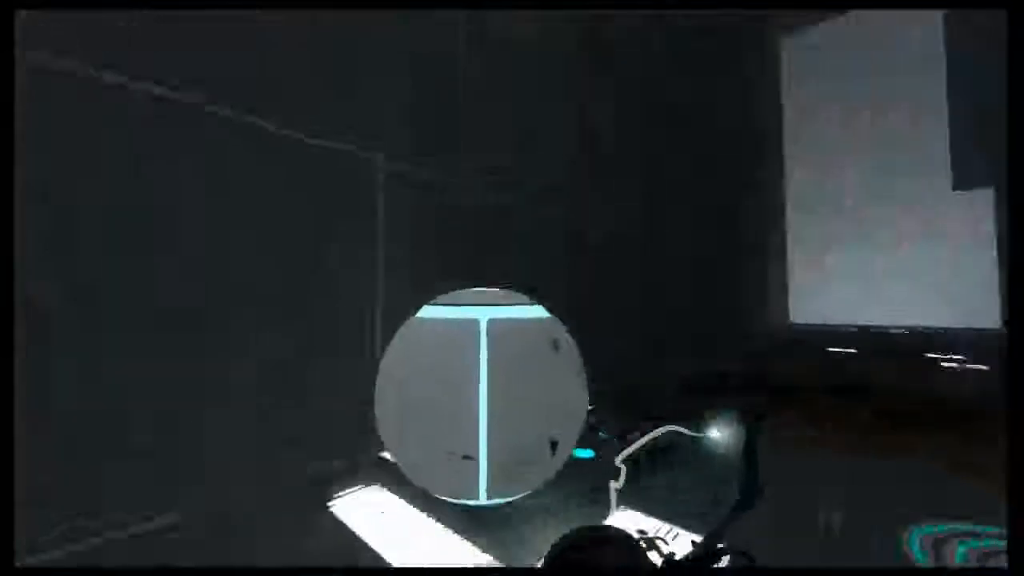
pyautogui.moveTo(512, 288)
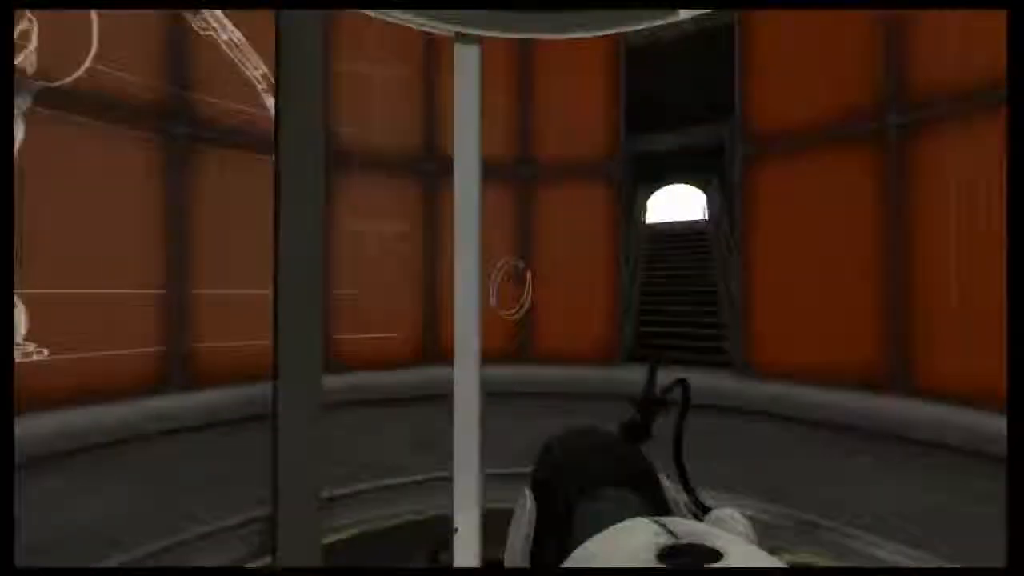
pyautogui.moveTo(560, 269)
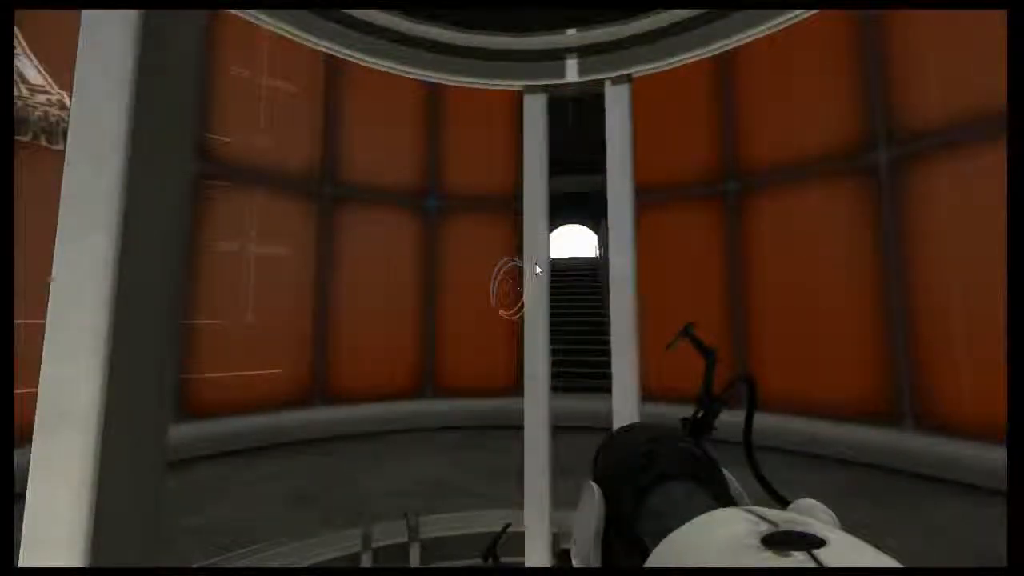